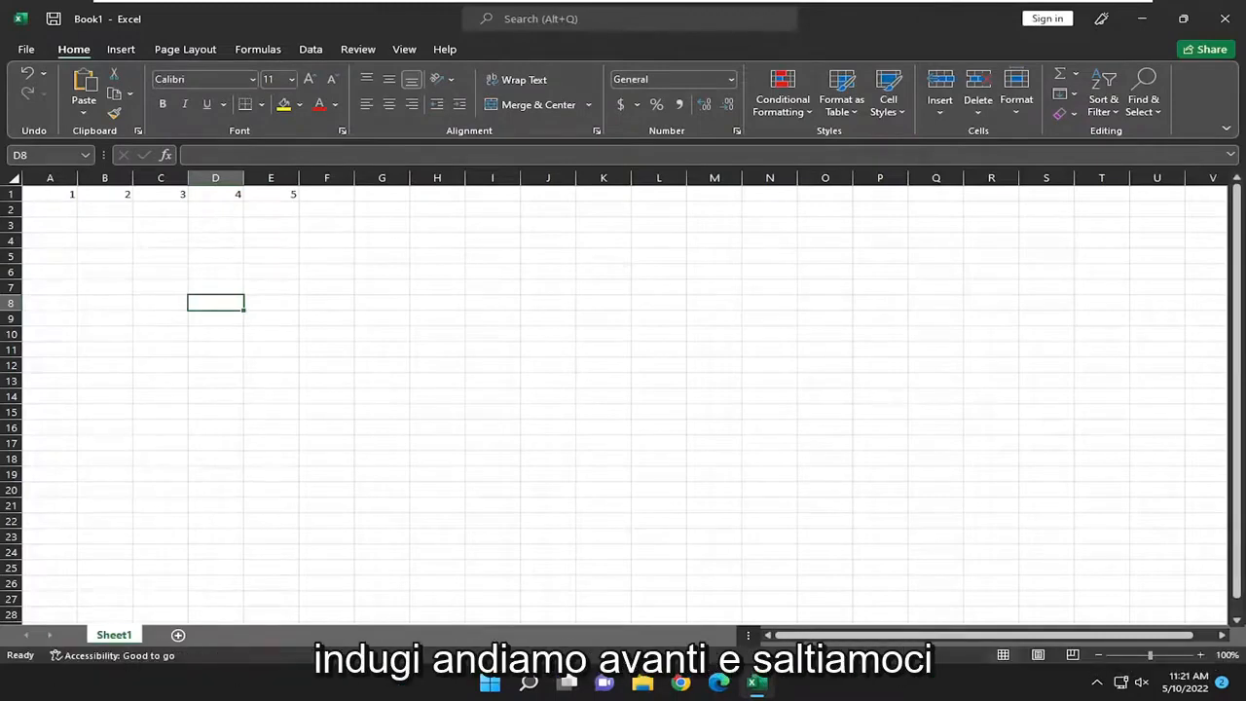
{"action": "mouse_move", "coordinate": [212, 350]}
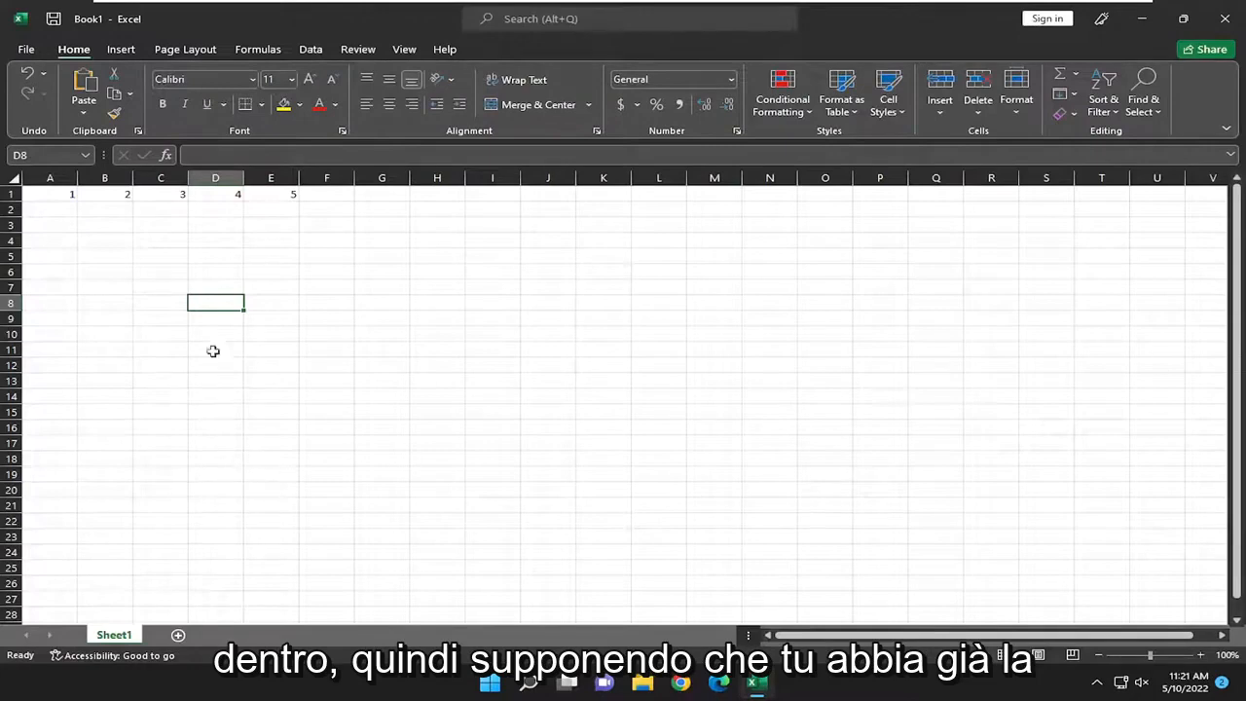
{"action": "mouse_move", "coordinate": [390, 337]}
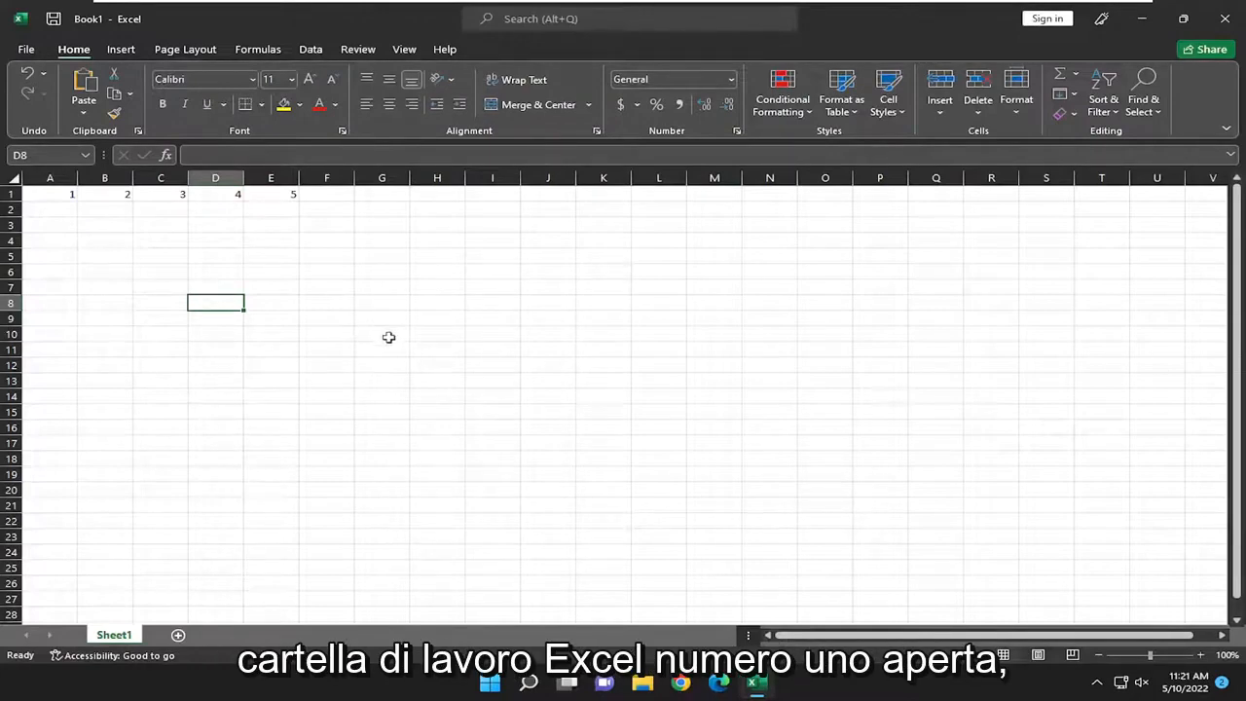
Step: Launch a second Excel instance from the taskbar icon's jump list
{"action": "left_click", "coordinate": [159, 257]}
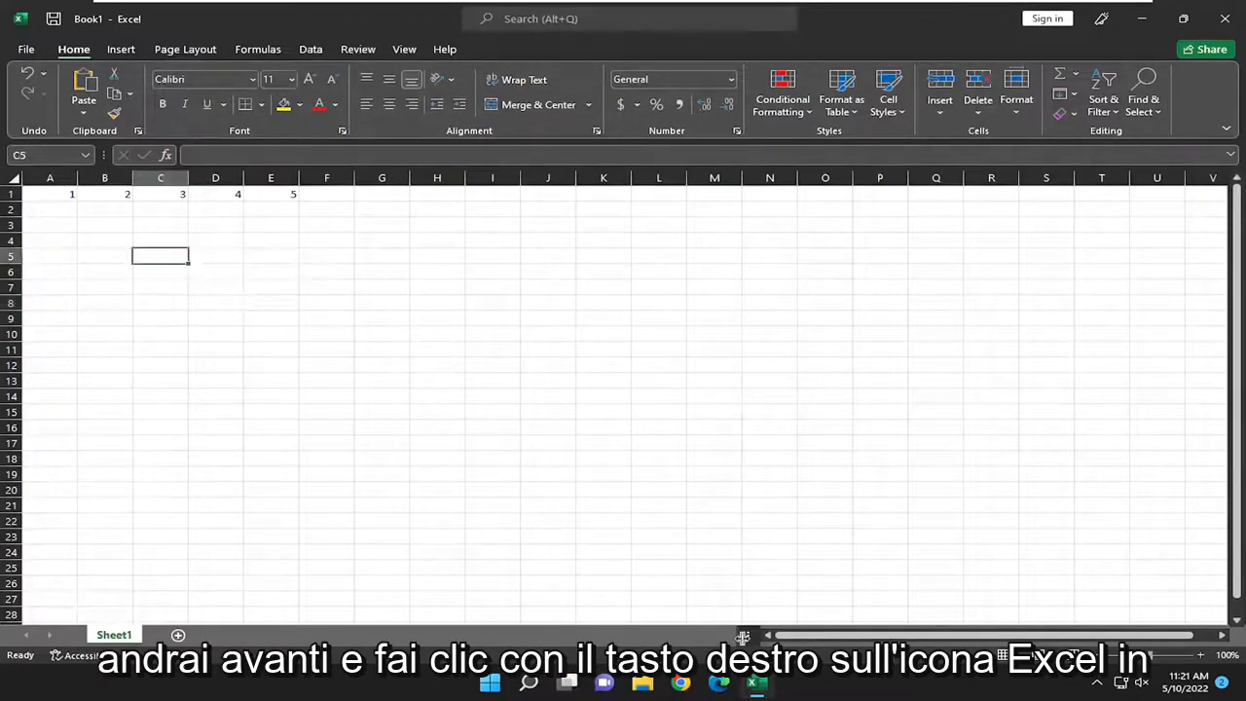
{"action": "mouse_move", "coordinate": [757, 684]}
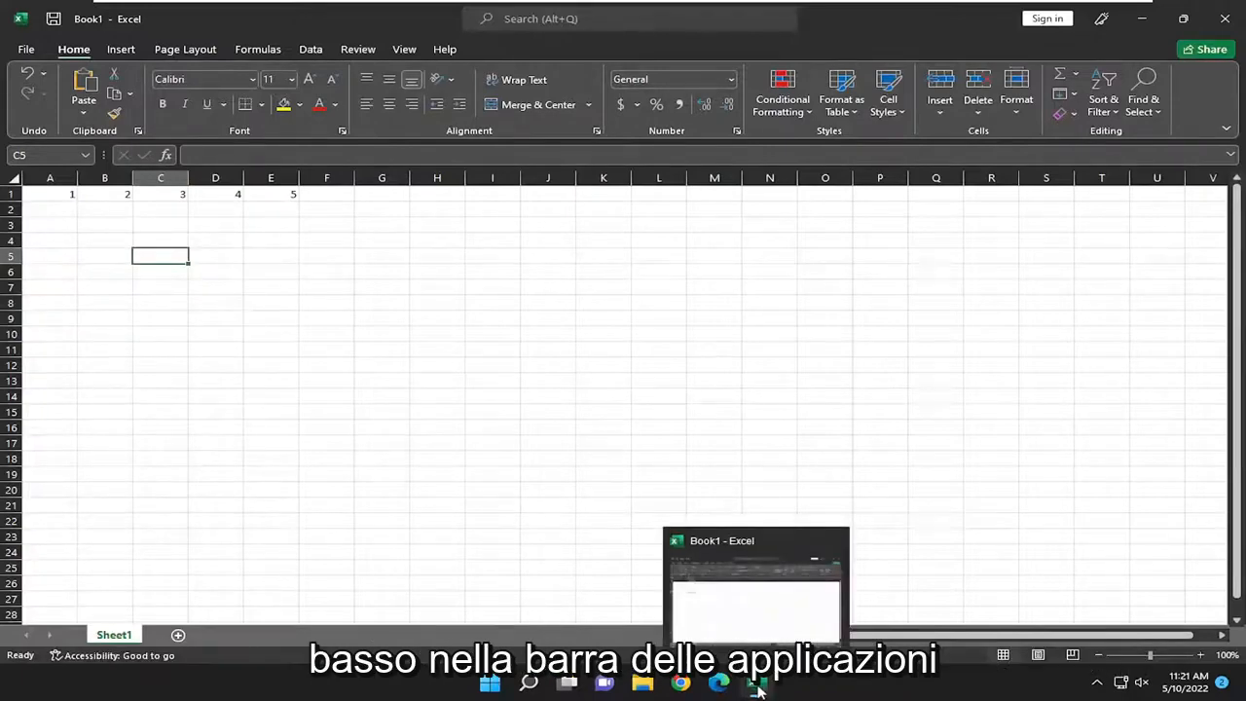
{"action": "right_click", "coordinate": [758, 686]}
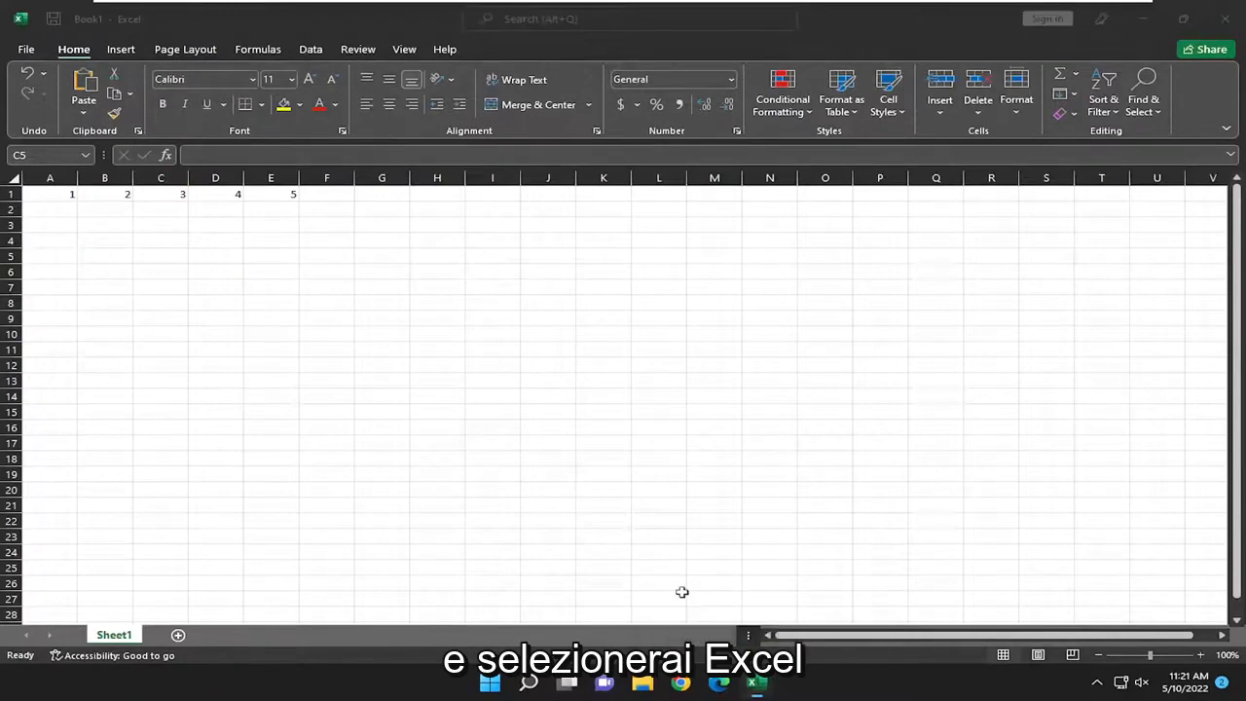
{"action": "left_click", "coordinate": [26, 49]}
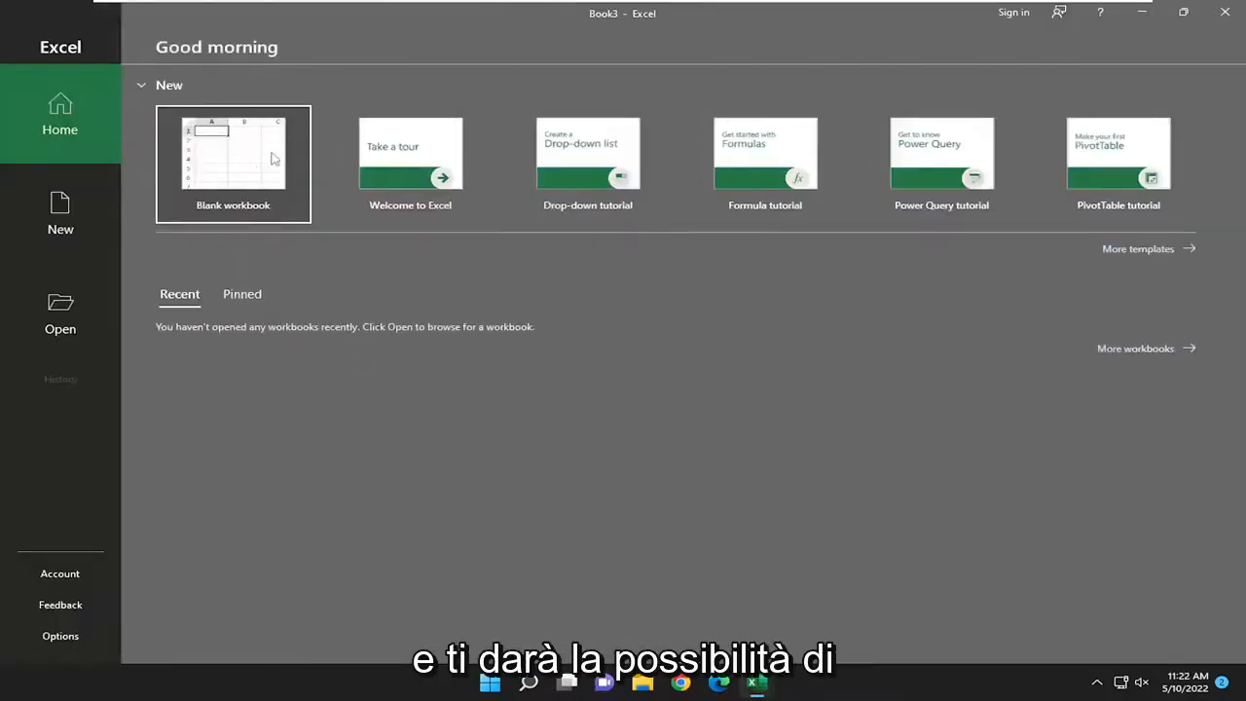
Step: Create blank workbook Book3 in the new window, then bring Book1 back to the front
{"action": "left_click", "coordinate": [233, 163]}
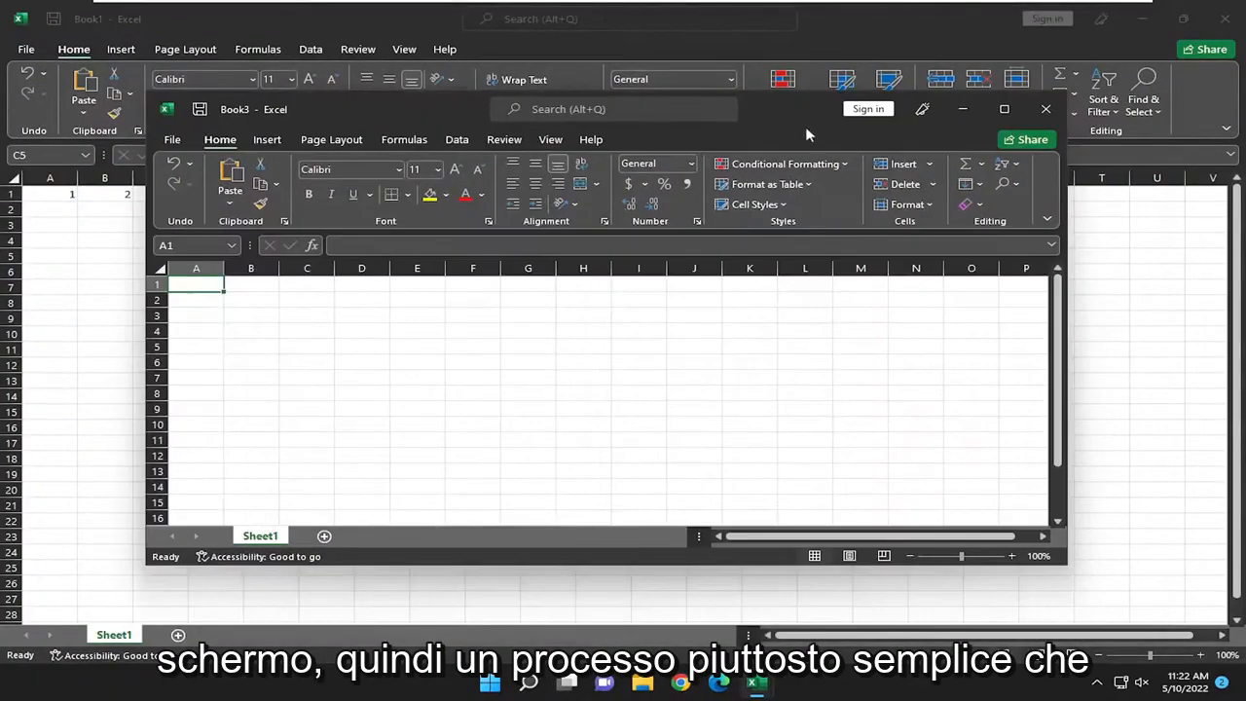
{"action": "left_click", "coordinate": [1045, 109]}
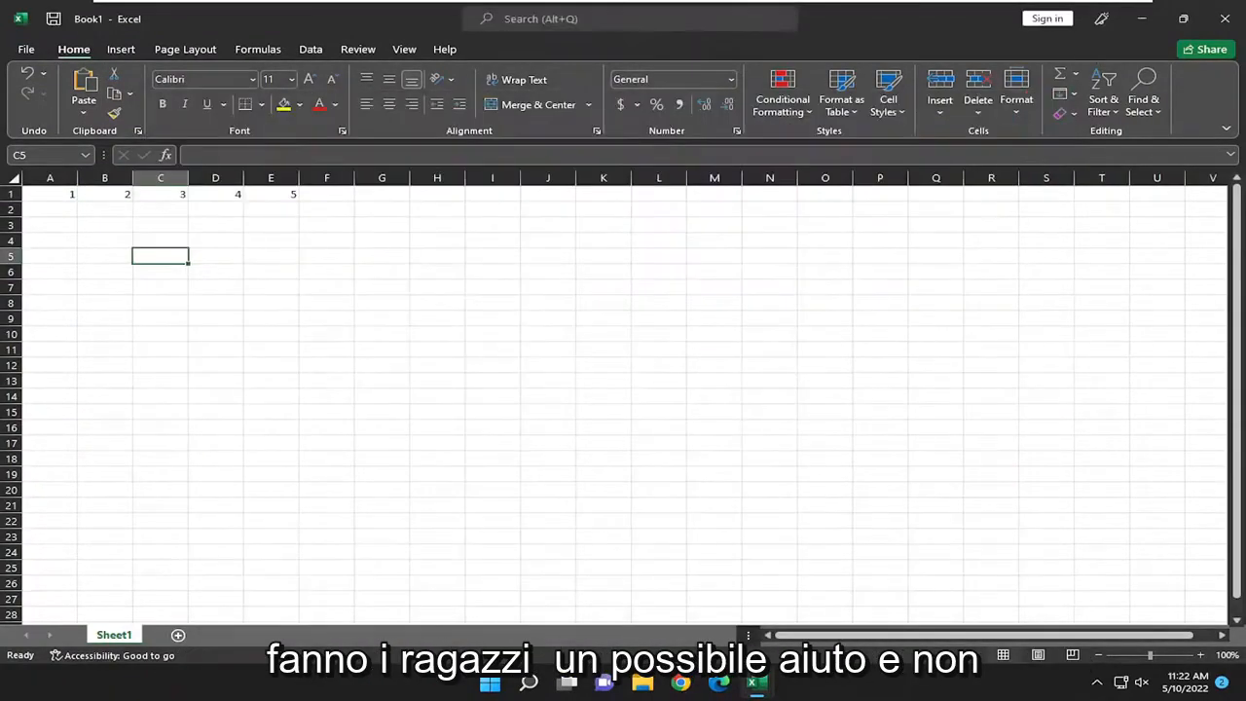